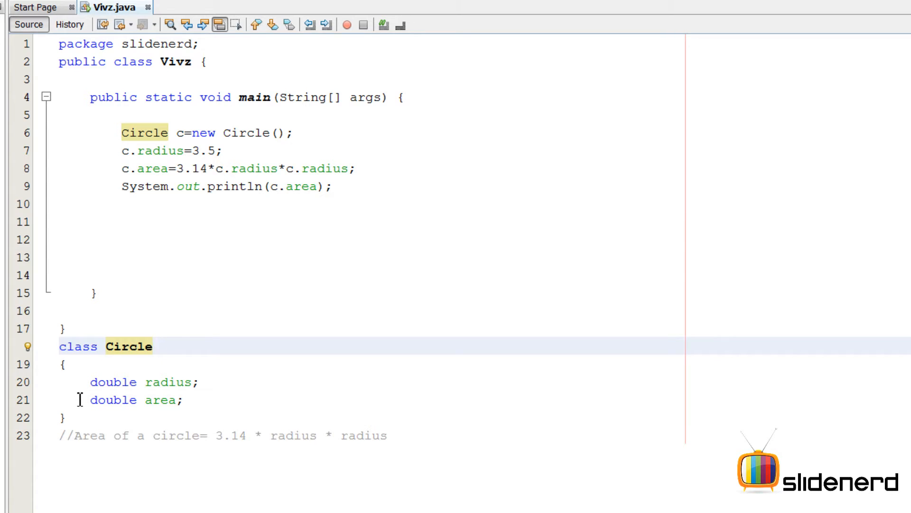
Review the Circle class's radius and area fields in Vivz.java
left_click(153, 346)
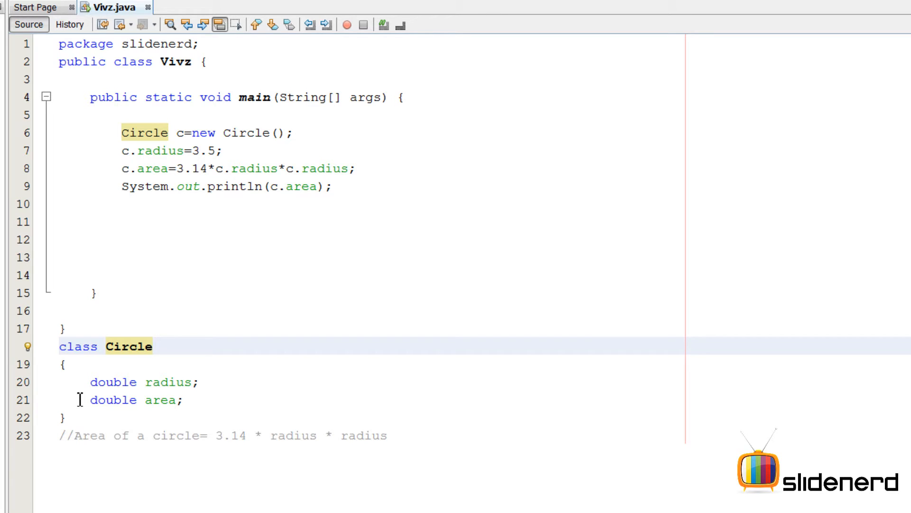
left_click(153, 347)
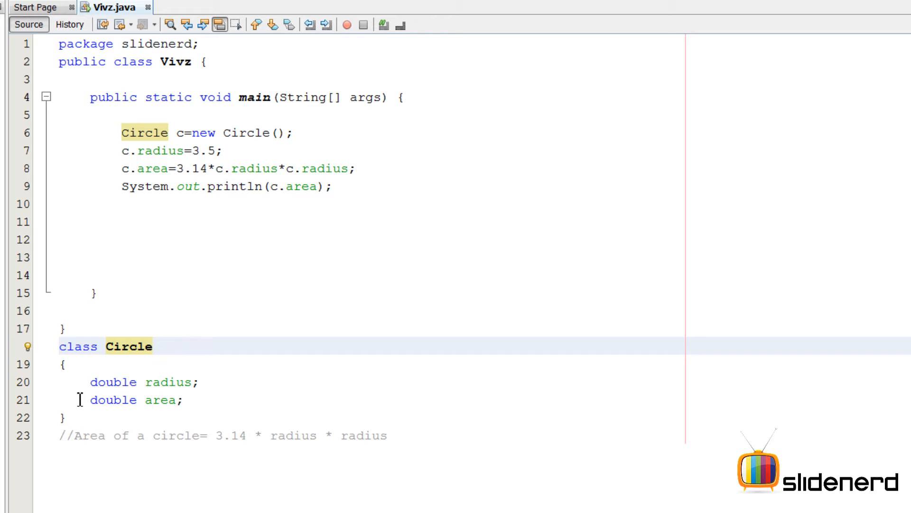
mouse_move(104, 360)
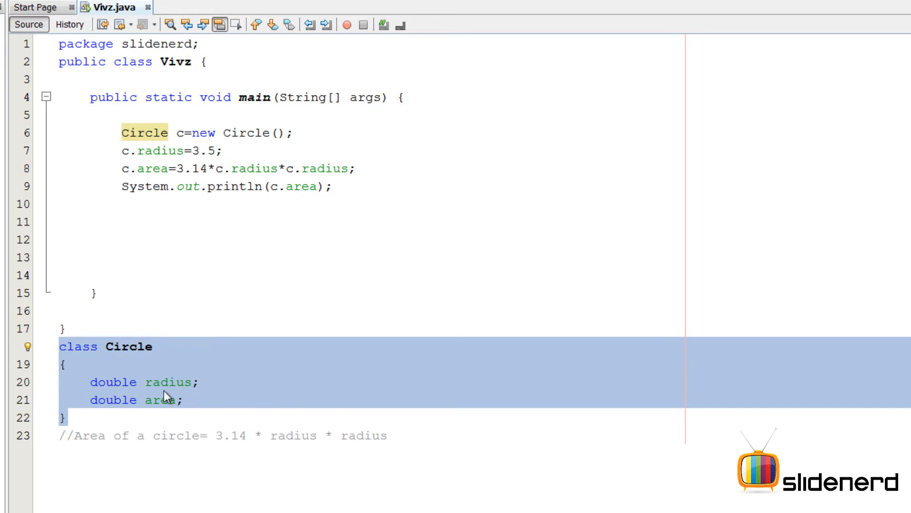
left_click(146, 381)
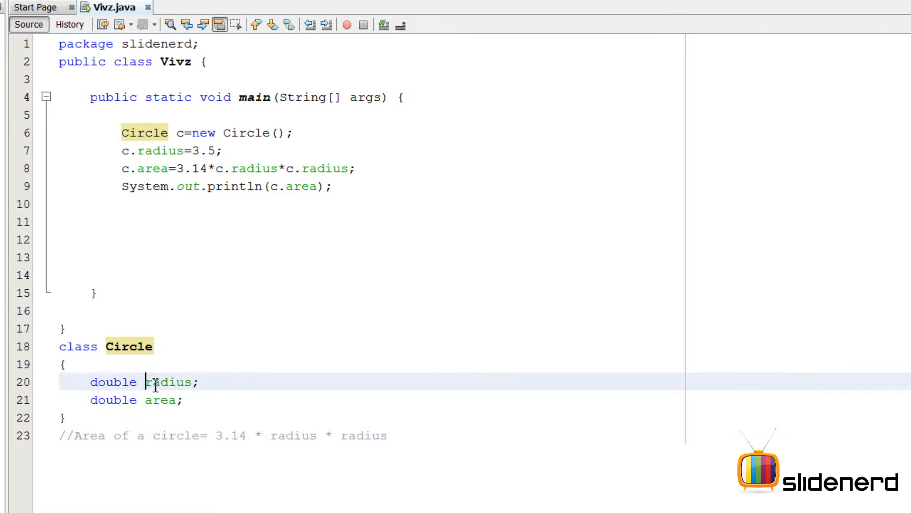
double_click(160, 400)
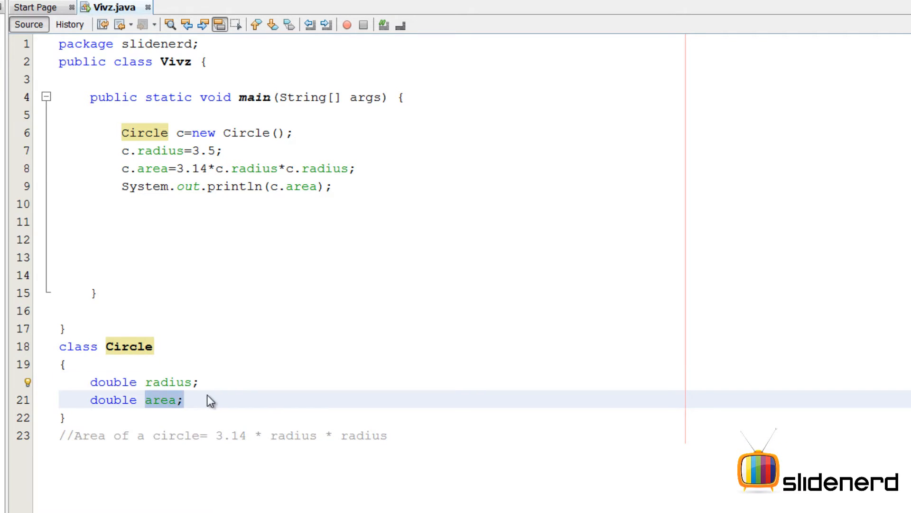
left_click(186, 400)
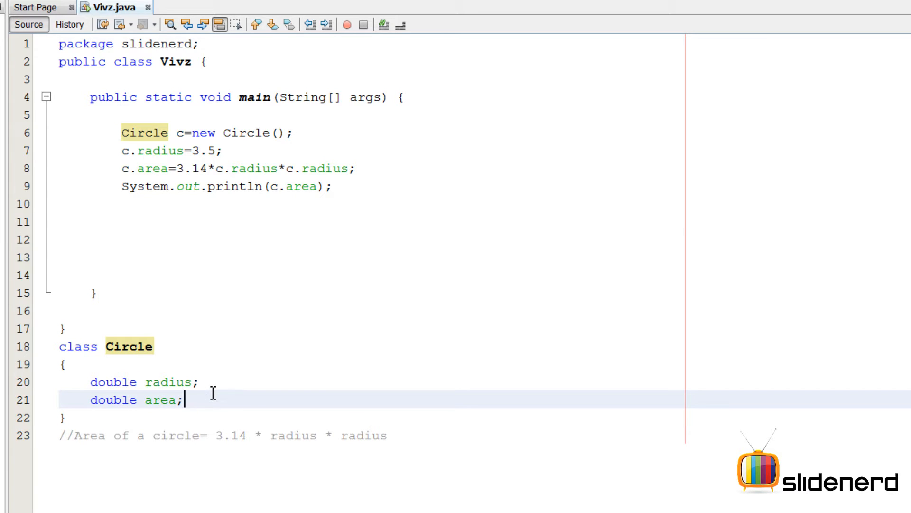
Review main's use of object c and add blank lines after the println line
left_click(289, 132)
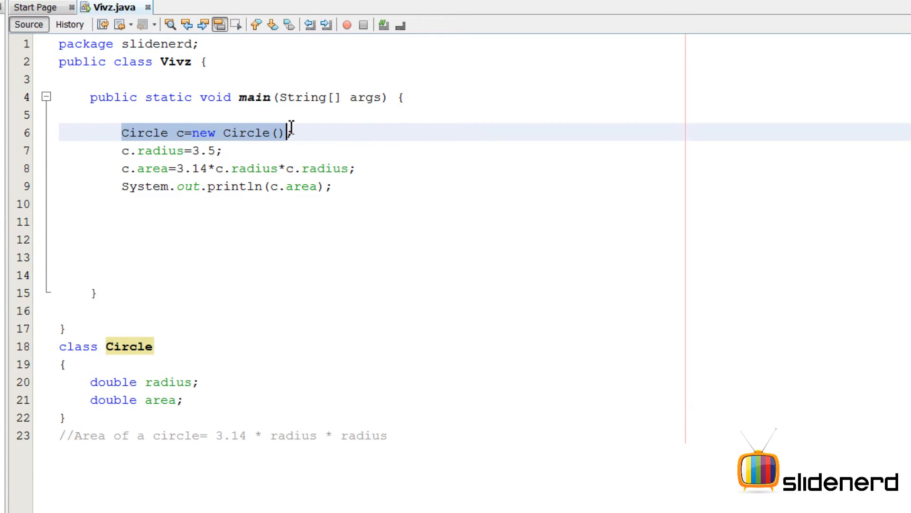
type(";")
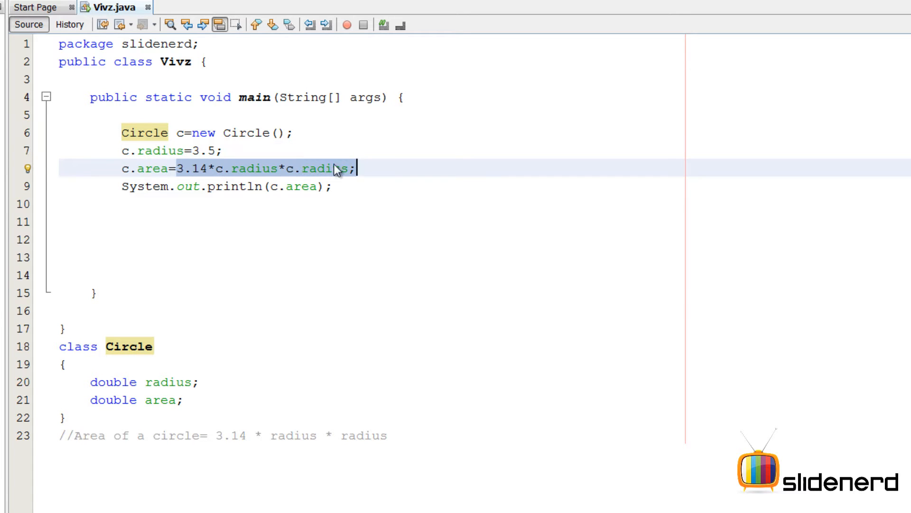
left_click(180, 169)
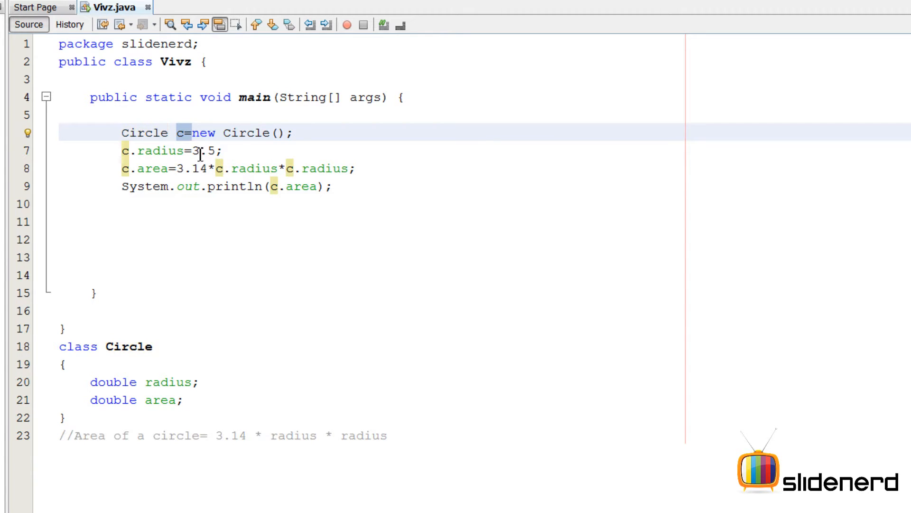
left_click(200, 169)
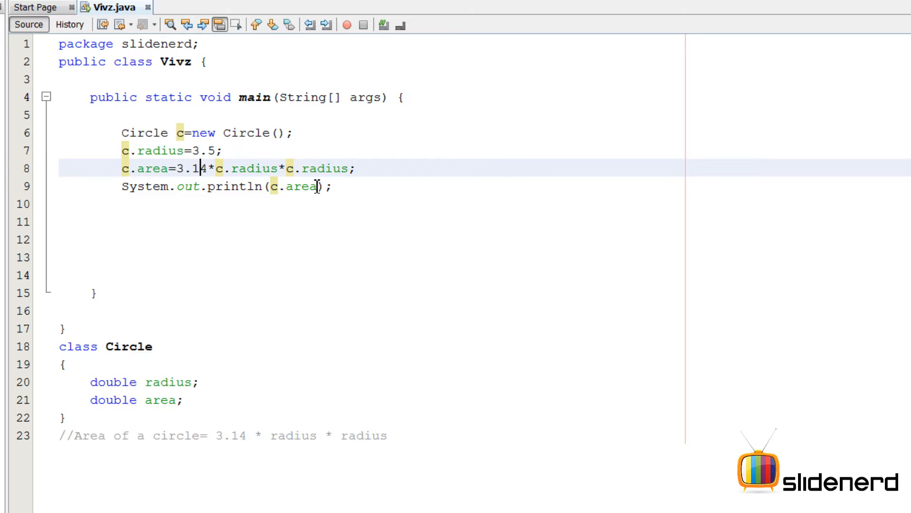
left_click(332, 186)
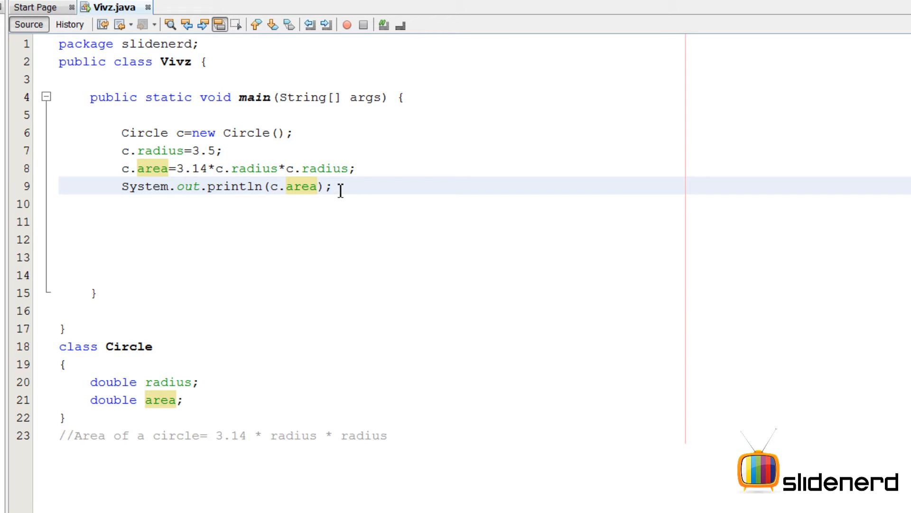
key("enter")
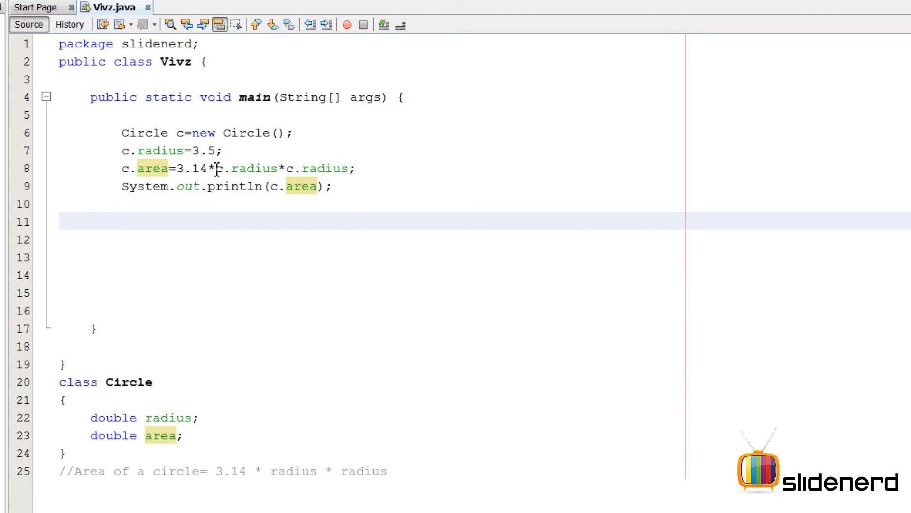
Declare a second object in main: Circle c2=new Circle();
left_click(122, 220)
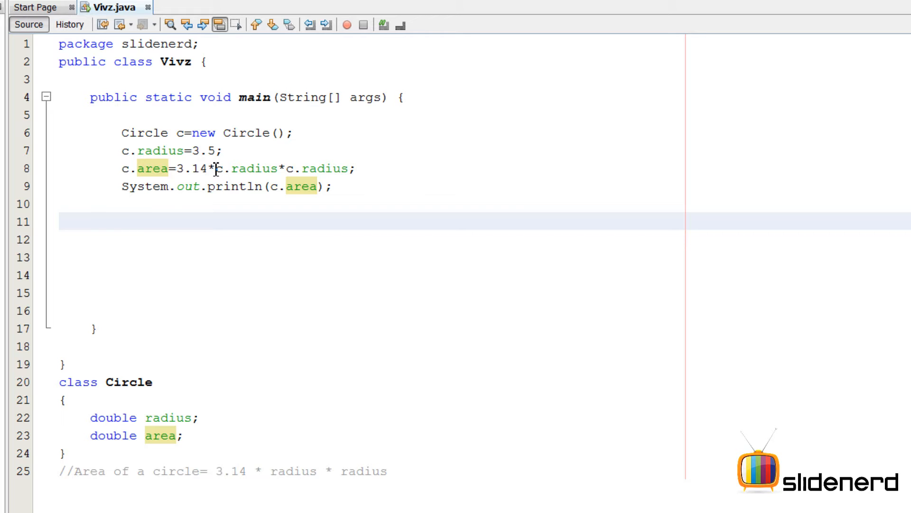
left_click(121, 221)
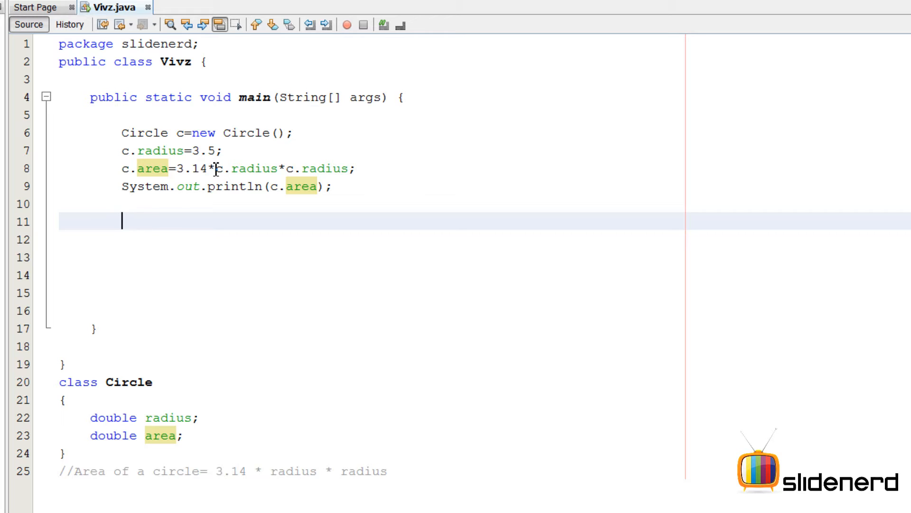
type("Circle")
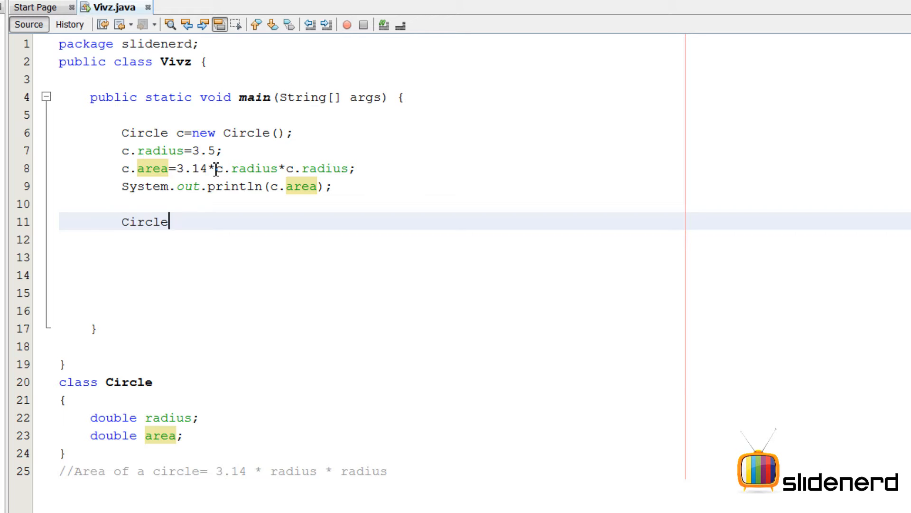
type("c2=new")
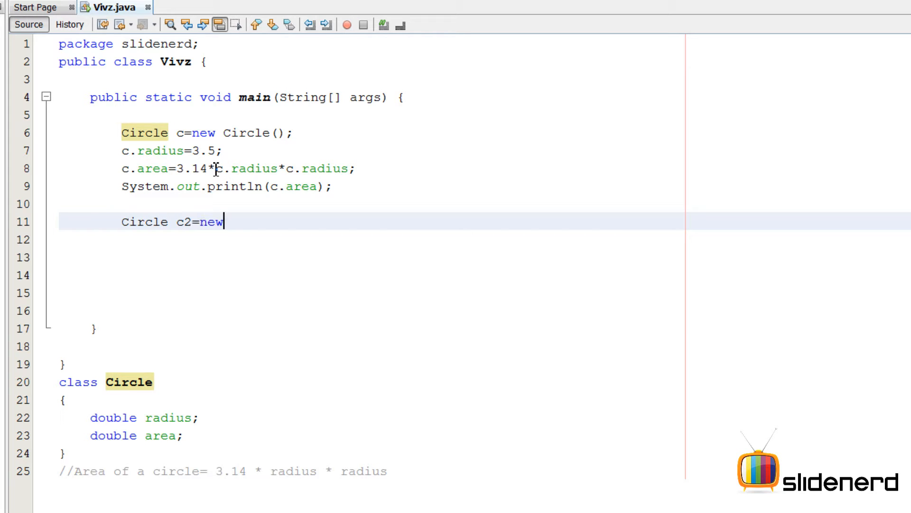
type("Circle();")
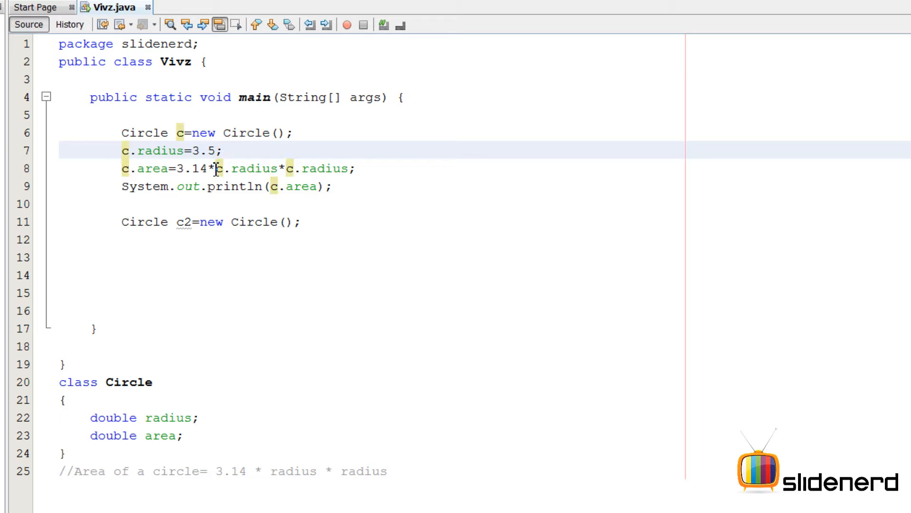
Duplicate c's radius, area and print statements for c2 with radius 4.1
left_click_drag(122, 150, 122, 186)
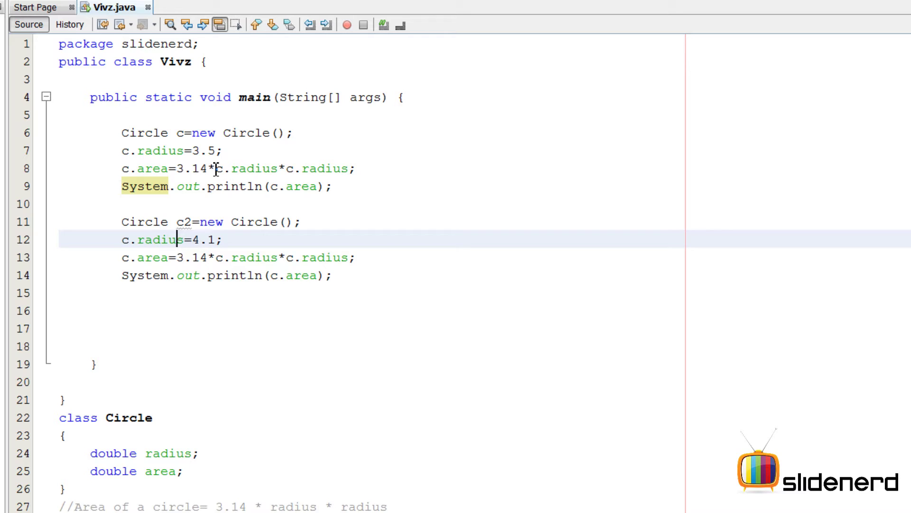
type("2")
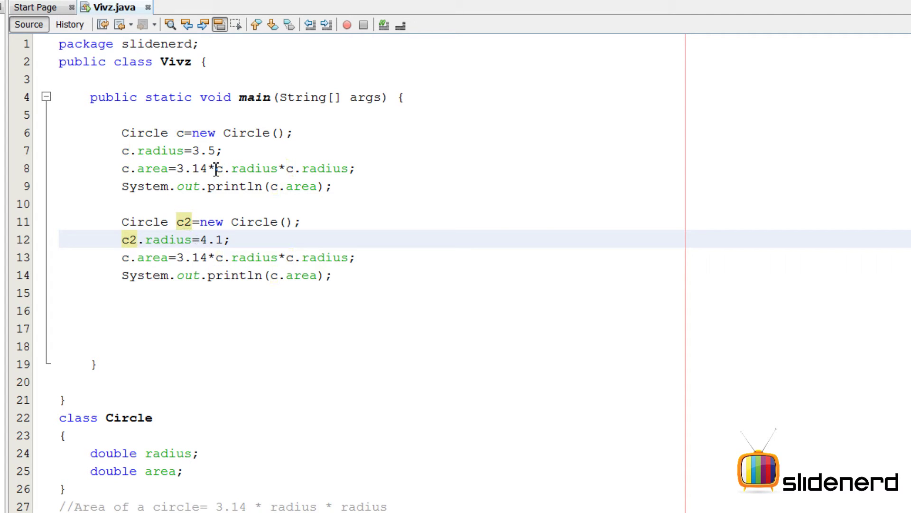
left_click(132, 257)
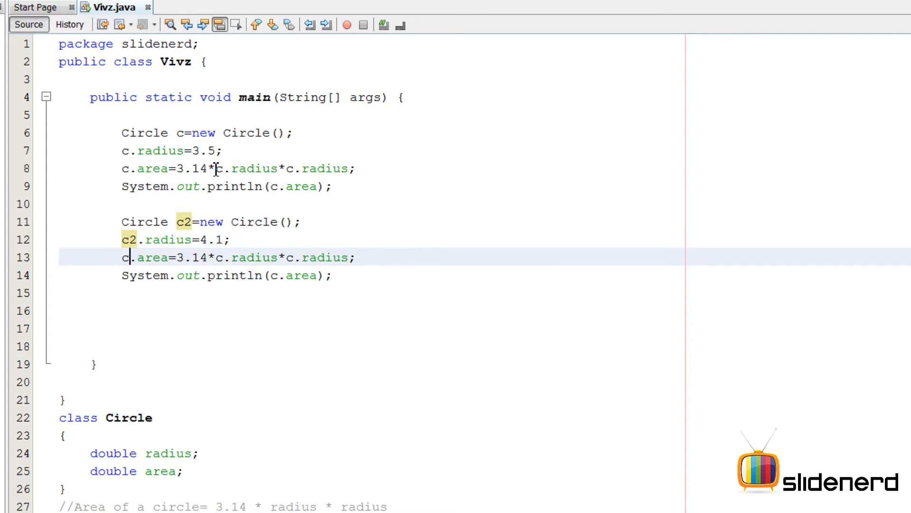
type("2")
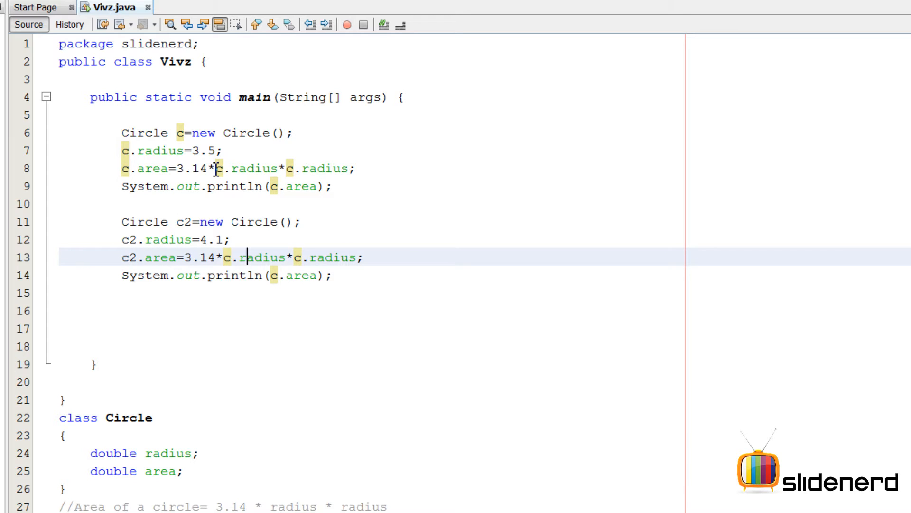
type("2")
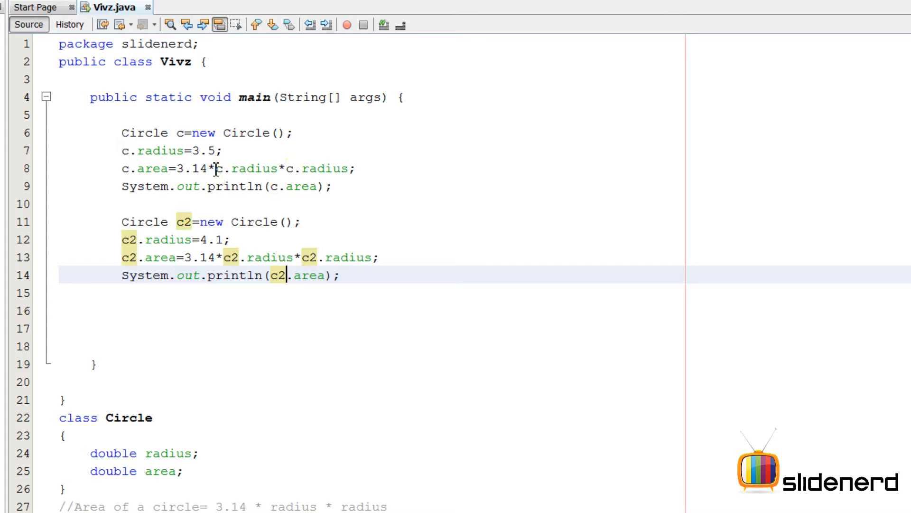
mouse_move(216, 174)
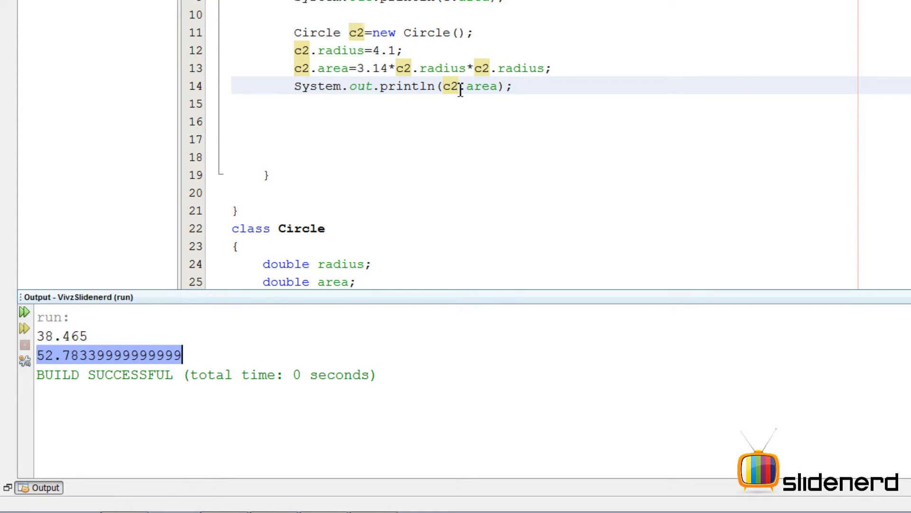
Highlight the second area result, 52.78339999999999, in the Output window
left_click(61, 336)
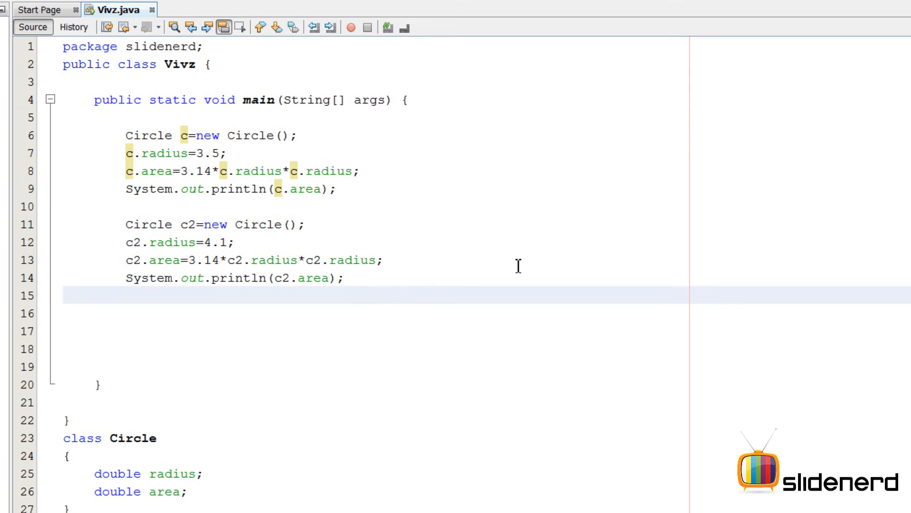
left_click(124, 295)
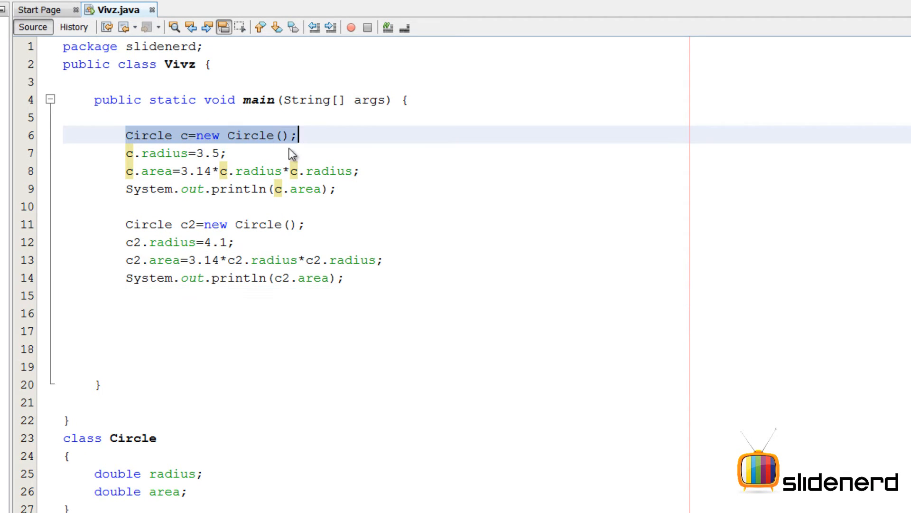
left_click(306, 224)
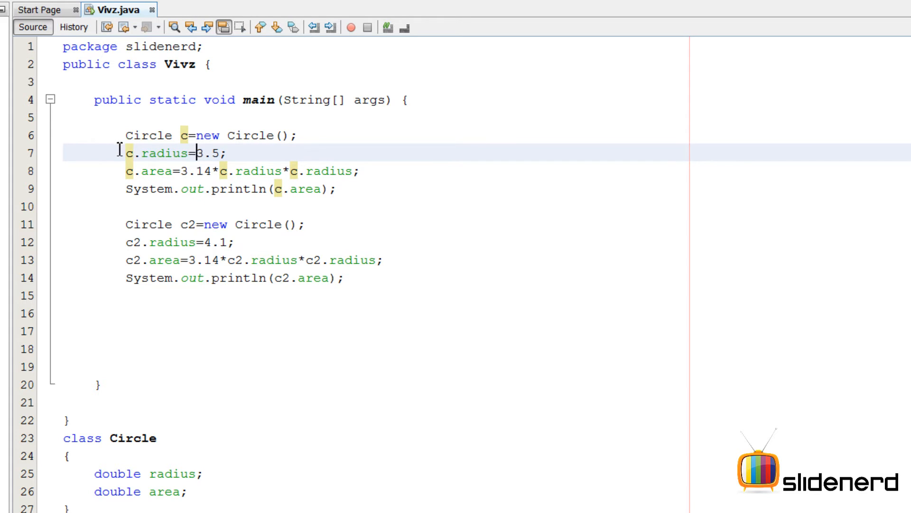
left_click(326, 171)
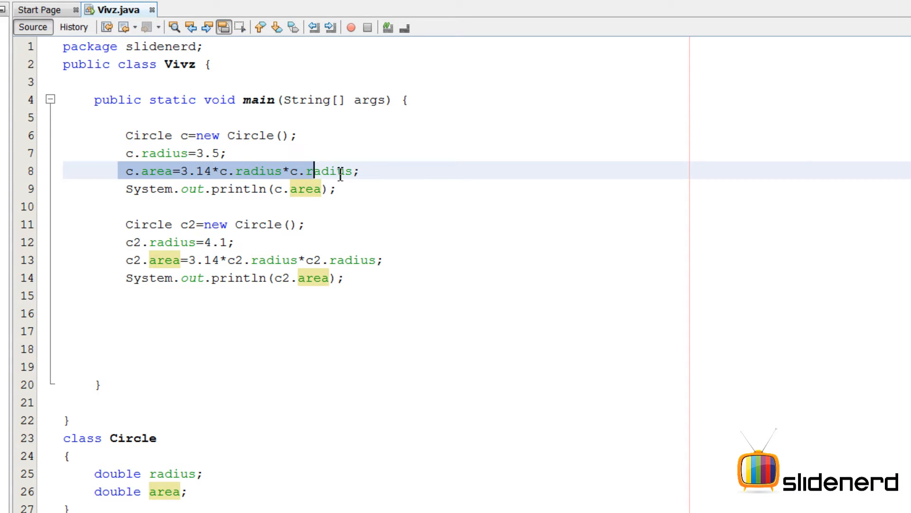
left_click(264, 189)
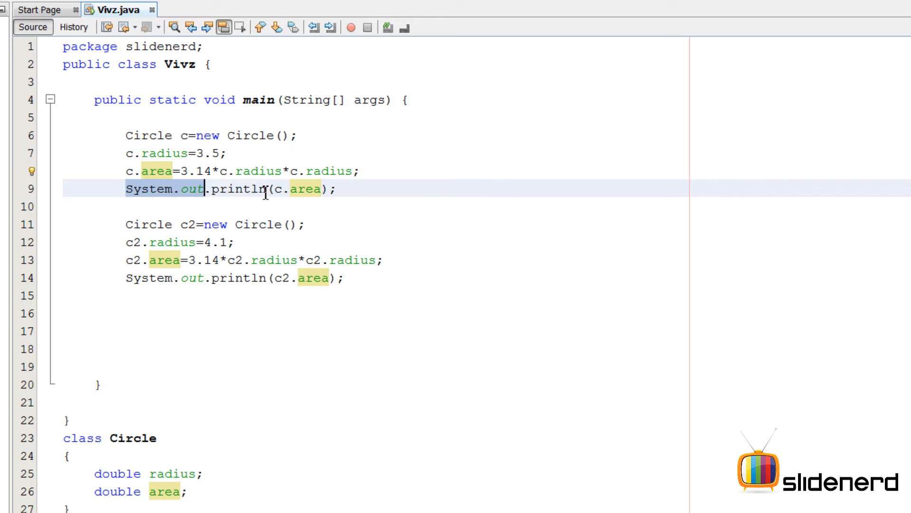
left_click(337, 189)
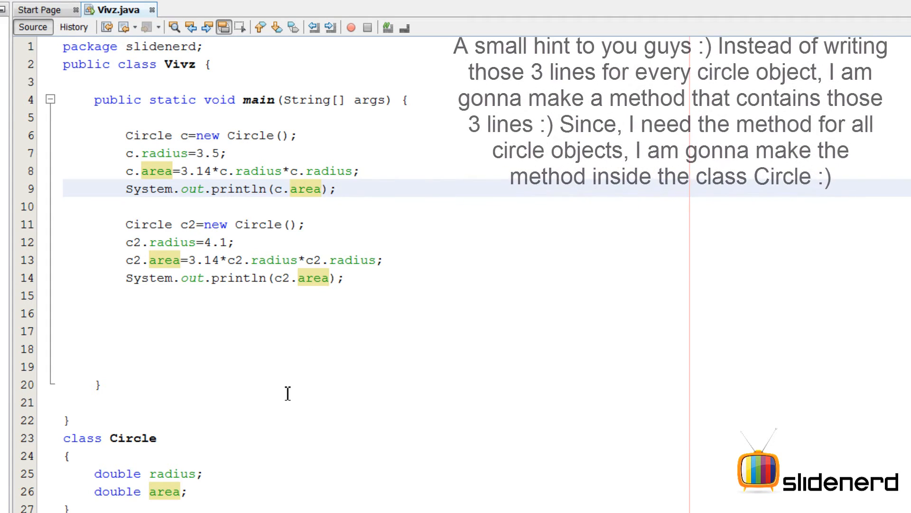
Locate the Circle class declaration below main
scroll("down", 3)
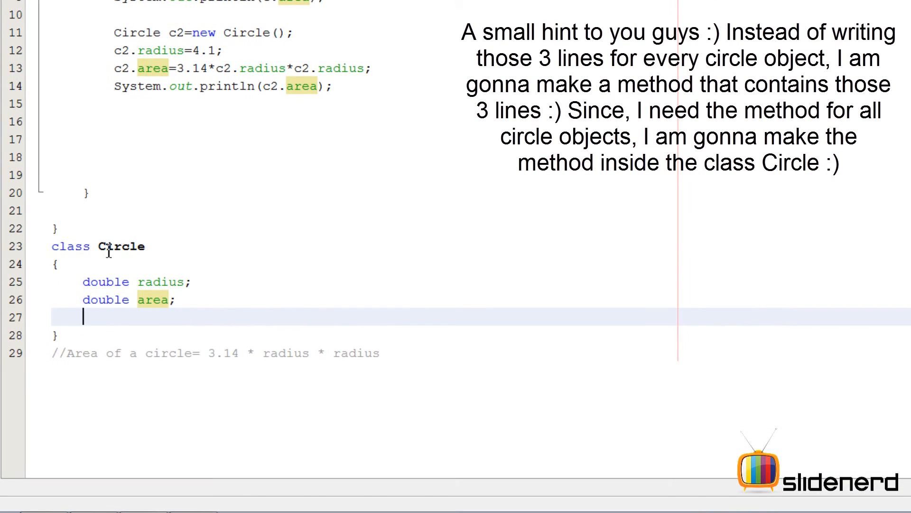
double_click(122, 246)
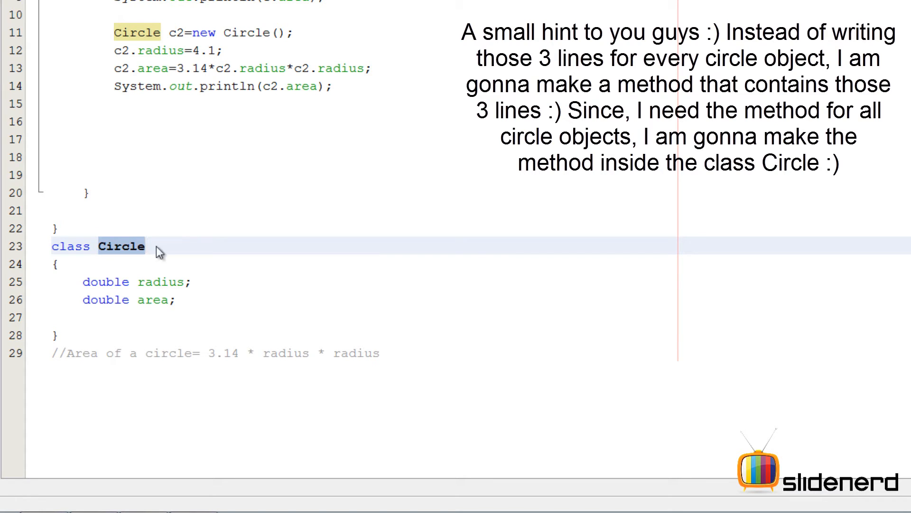
left_click(147, 245)
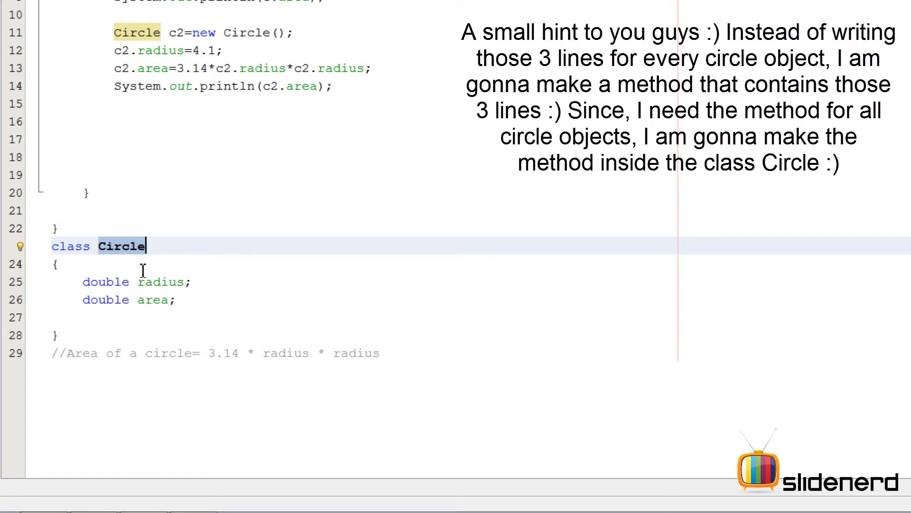
left_click(150, 299)
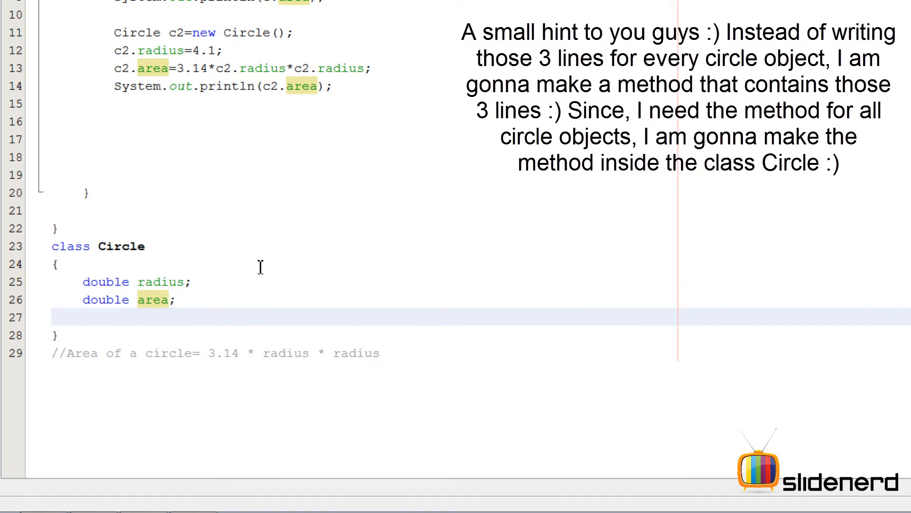
mouse_move(284, 230)
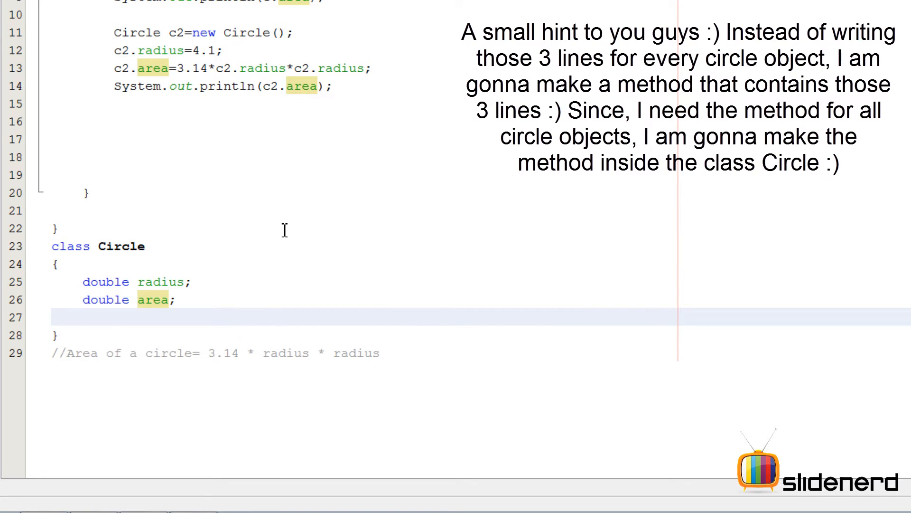
Start a findArea method name on the empty line below the radius and area fields
left_click(85, 317)
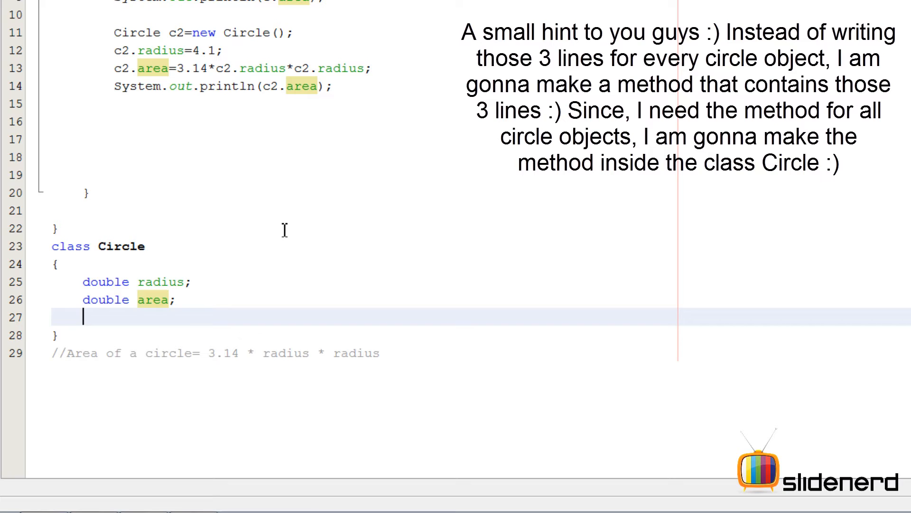
type("c")
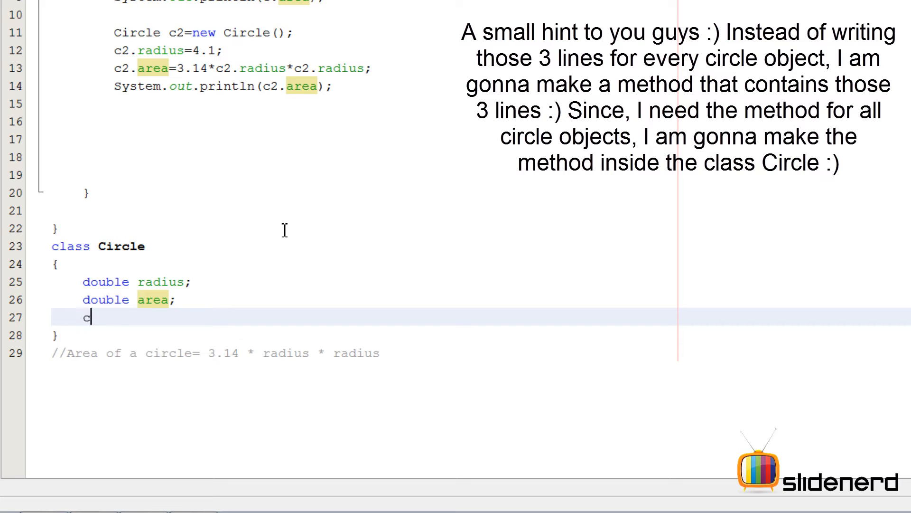
type("indArea")
type("findper")
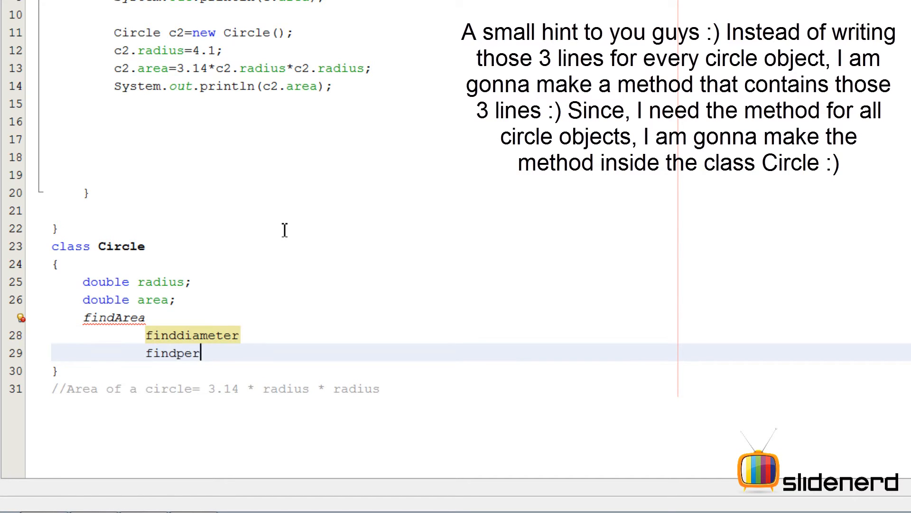
type("imeter")
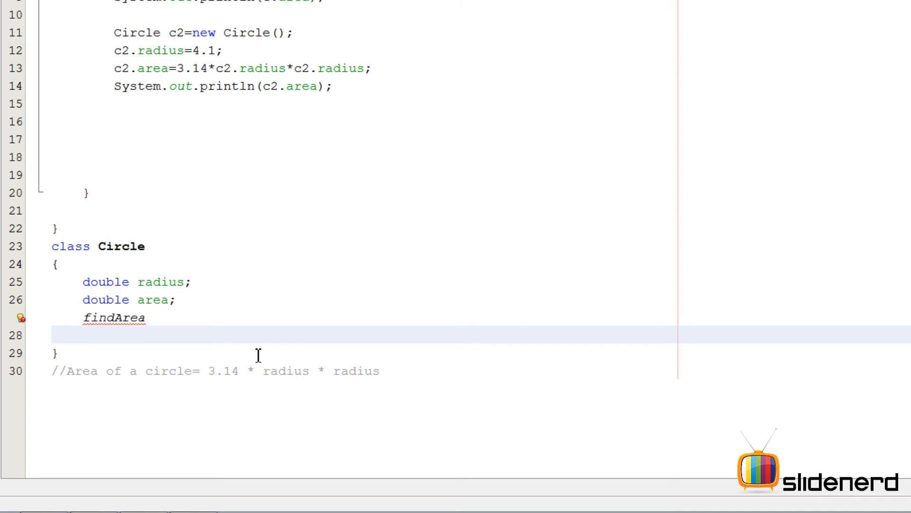
left_click_drag(114, 50, 333, 86)
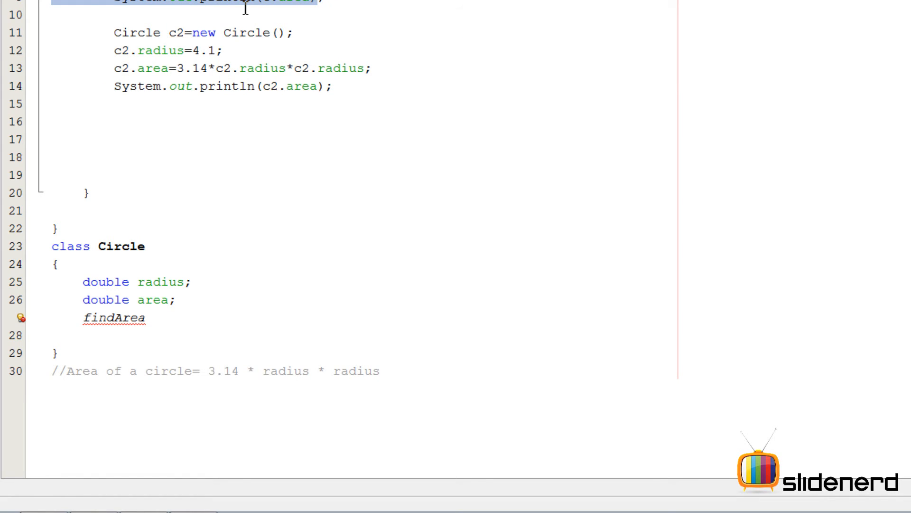
Turn findArea into a method signature: public void findArea()
left_click(337, 318)
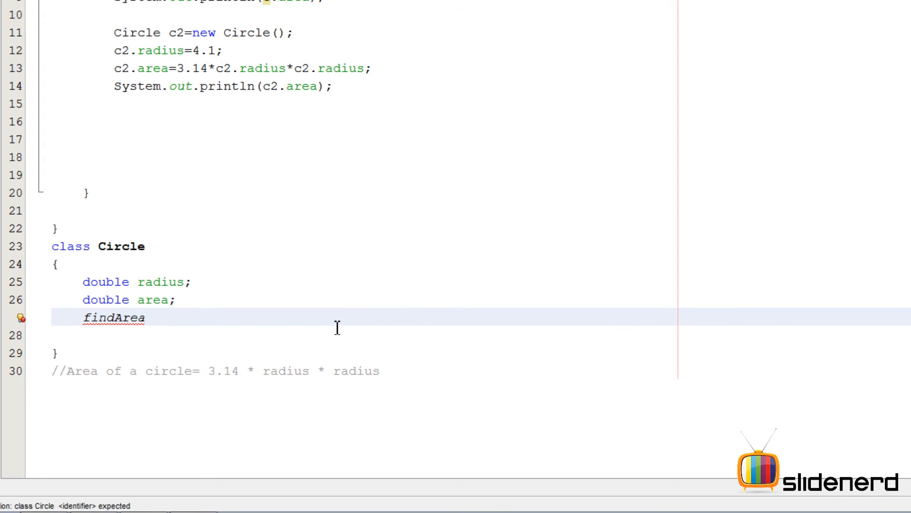
double_click(113, 318)
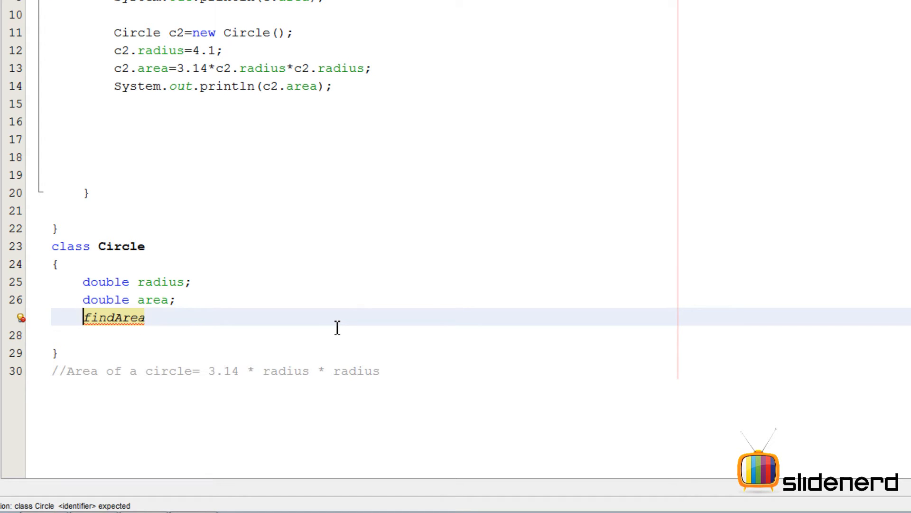
type("public void")
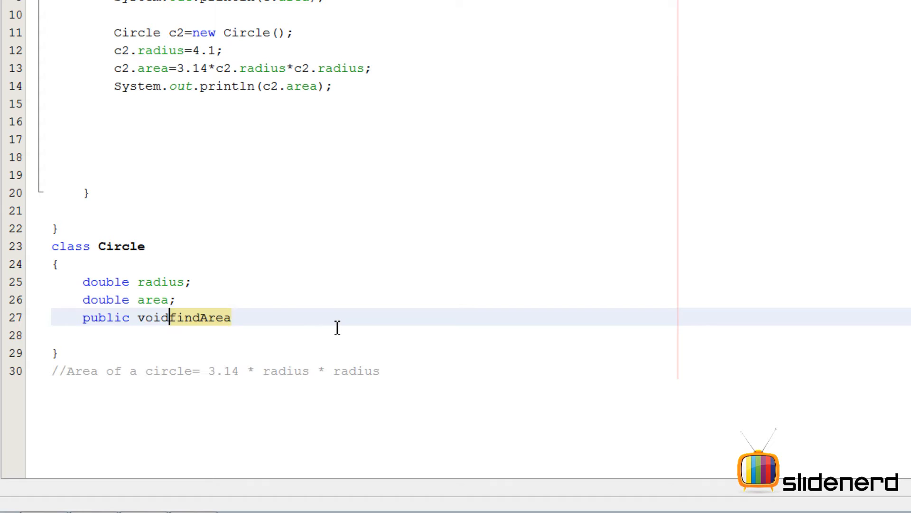
type("()")
left_click(482, 335)
type("{")
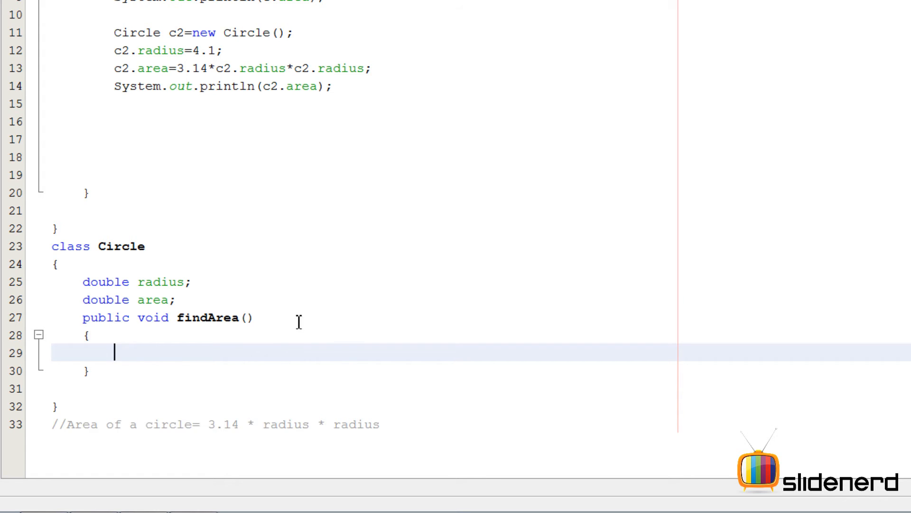
left_click(168, 317)
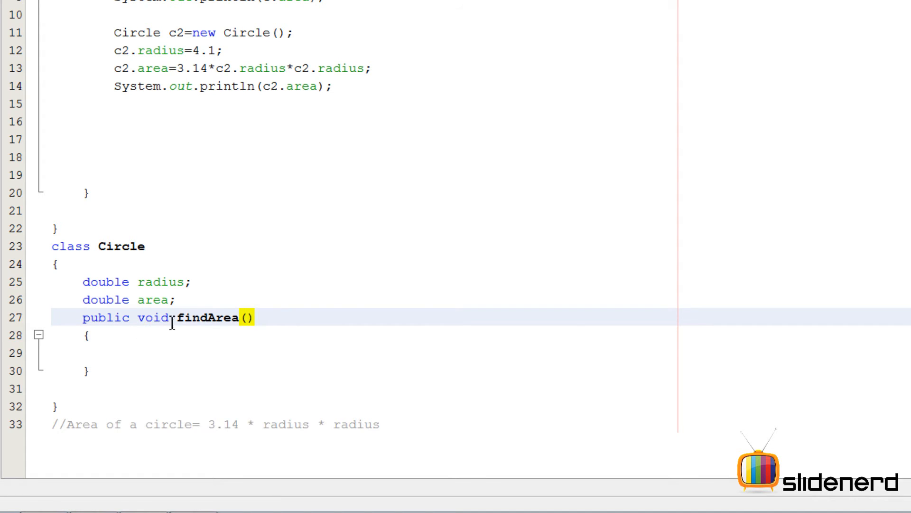
double_click(207, 317)
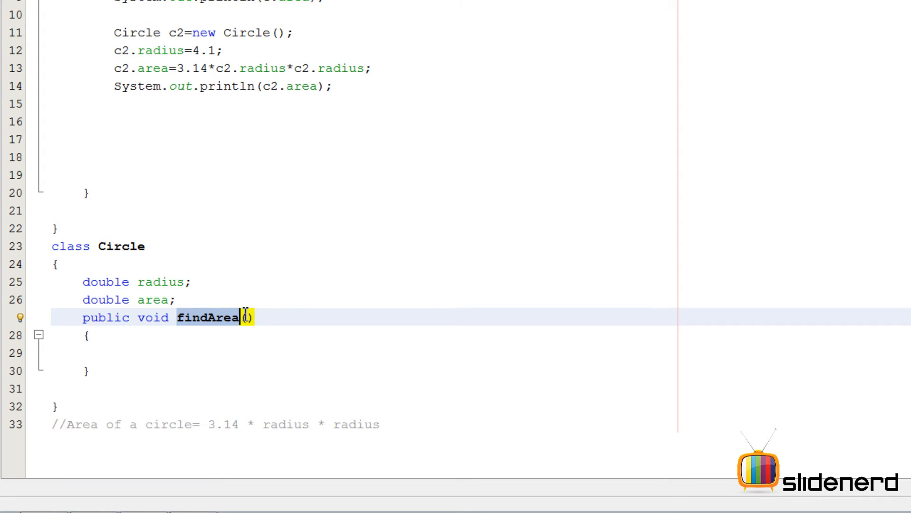
Write area=radius*radius*3.14; inside findArea's body
left_click(198, 353)
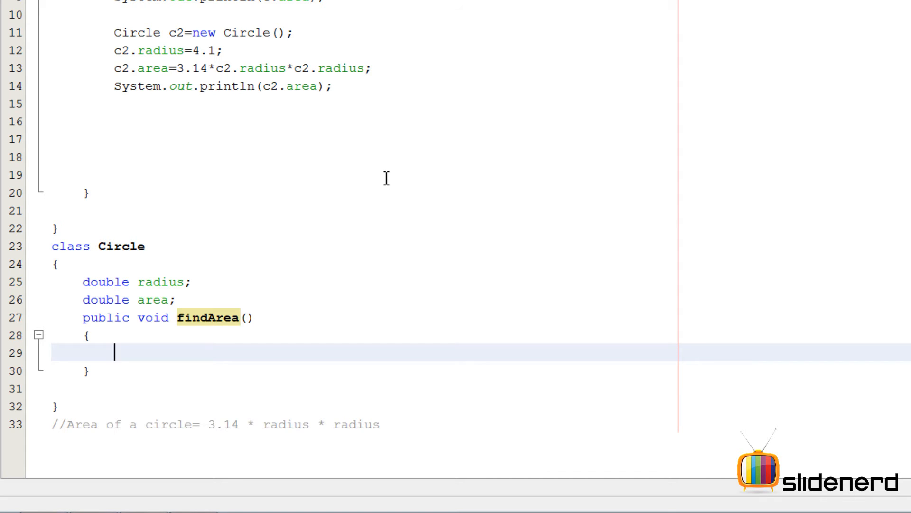
type("area=")
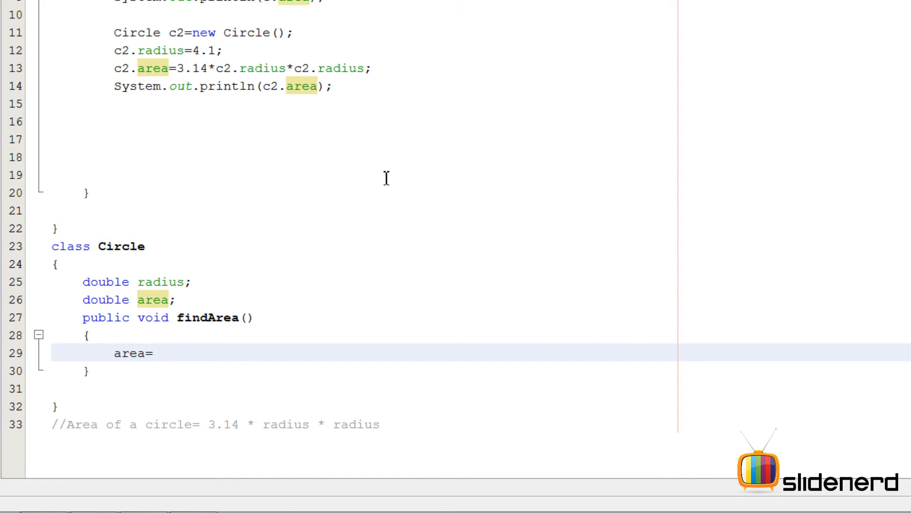
type("radius")
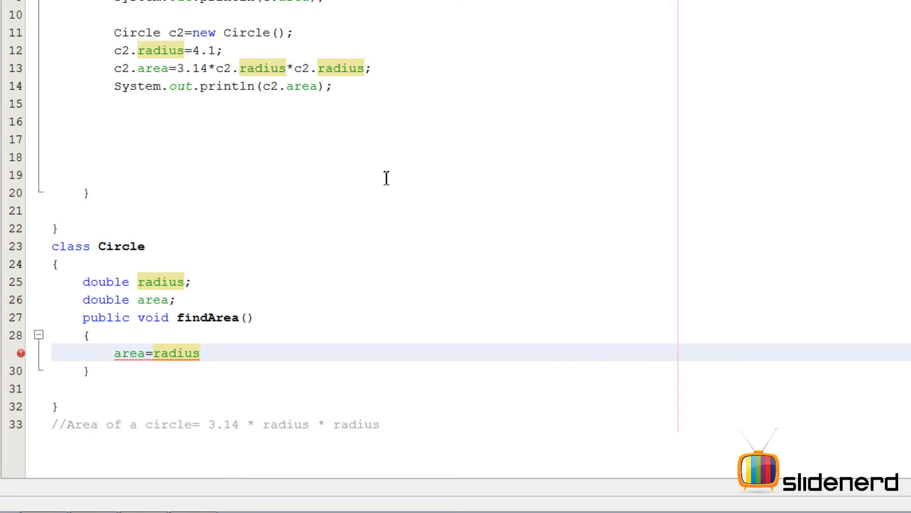
type("*radius")
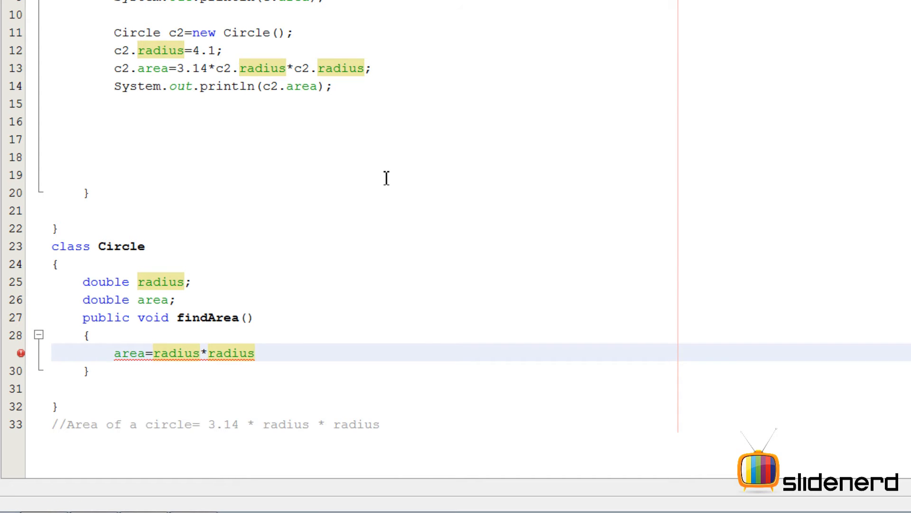
type("*3.")
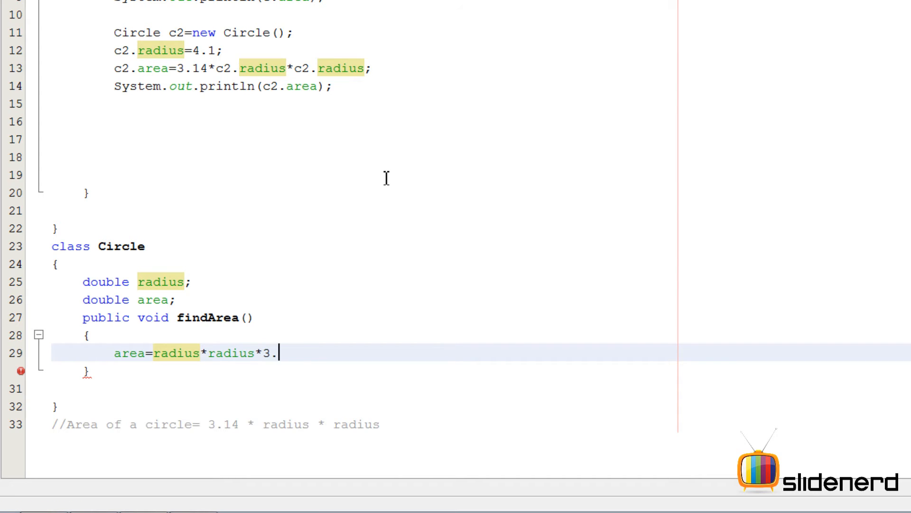
type("14;")
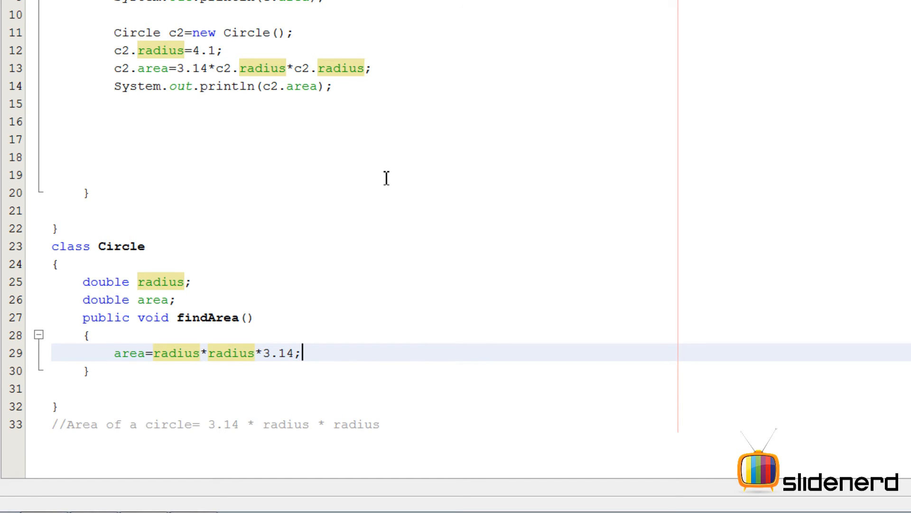
Begin a System.out print statement after the area calculation
left_click(114, 353)
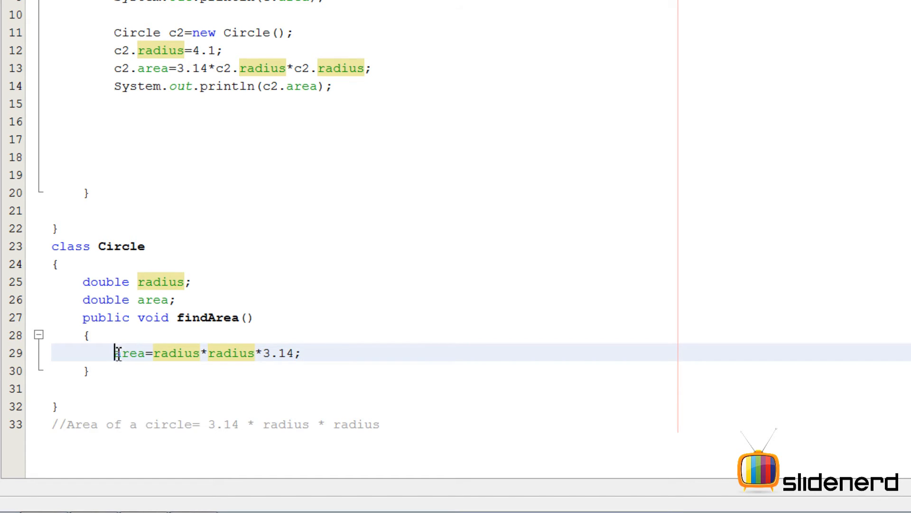
left_click(351, 353)
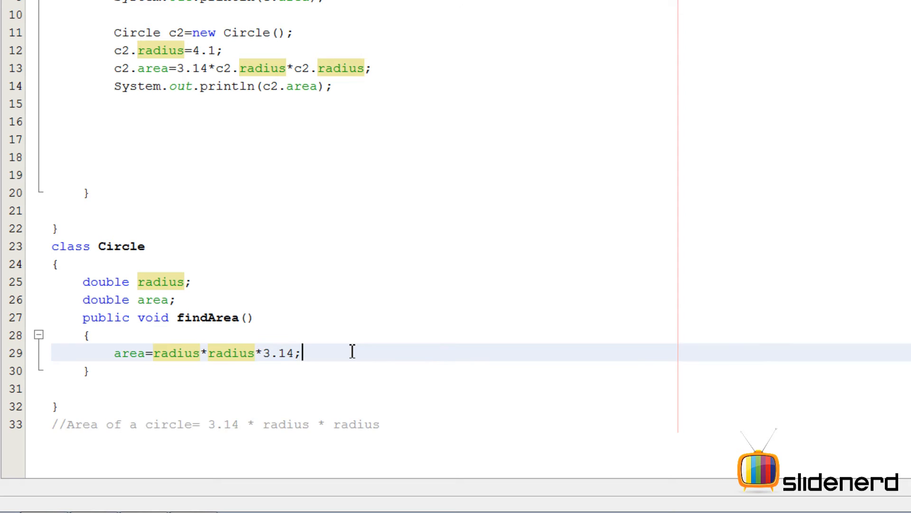
type("System.out.println();")
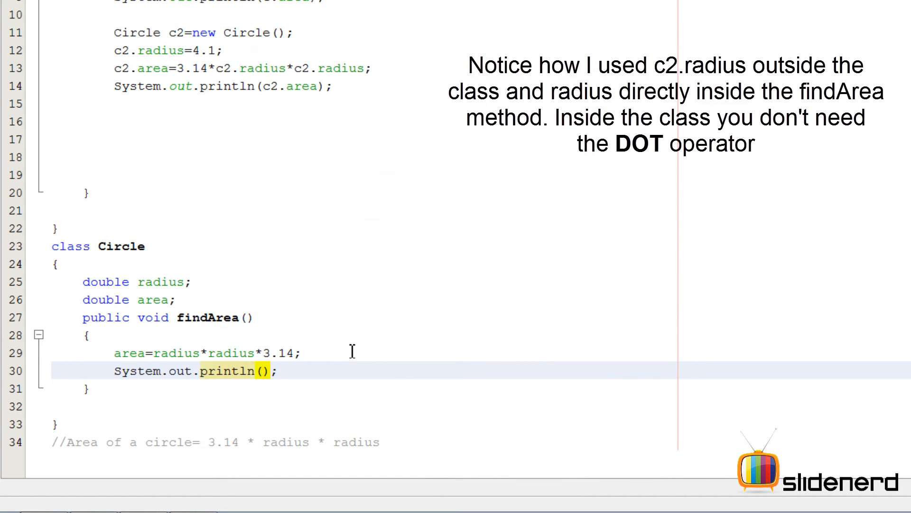
Print area, give findArea a double r parameter, and assign radius=r; first
type("area")
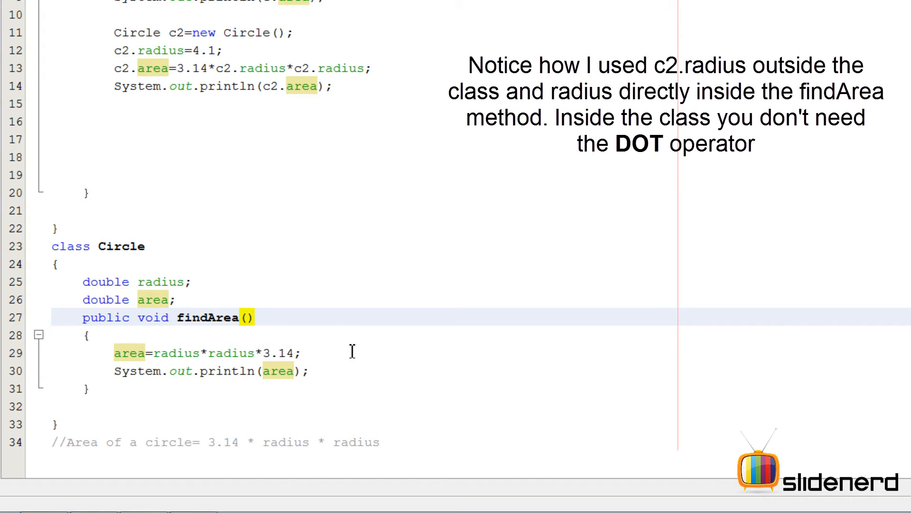
left_click(255, 317)
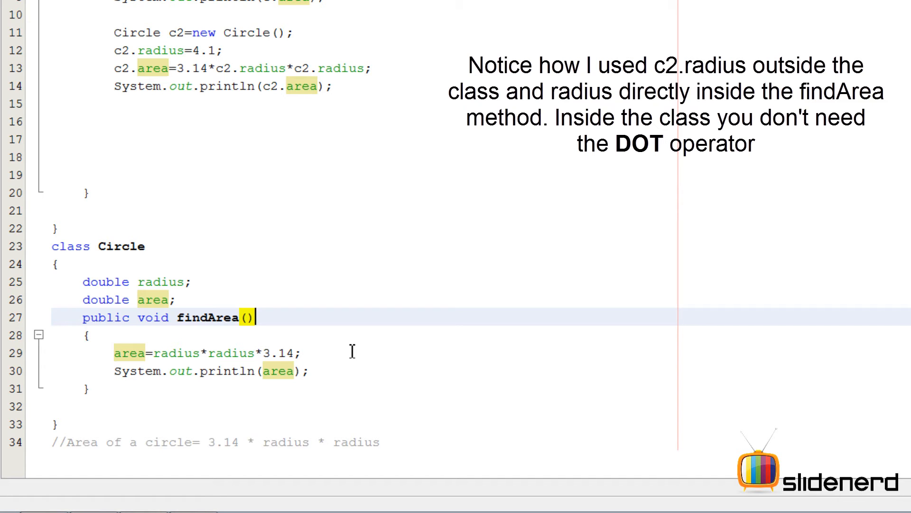
type("double")
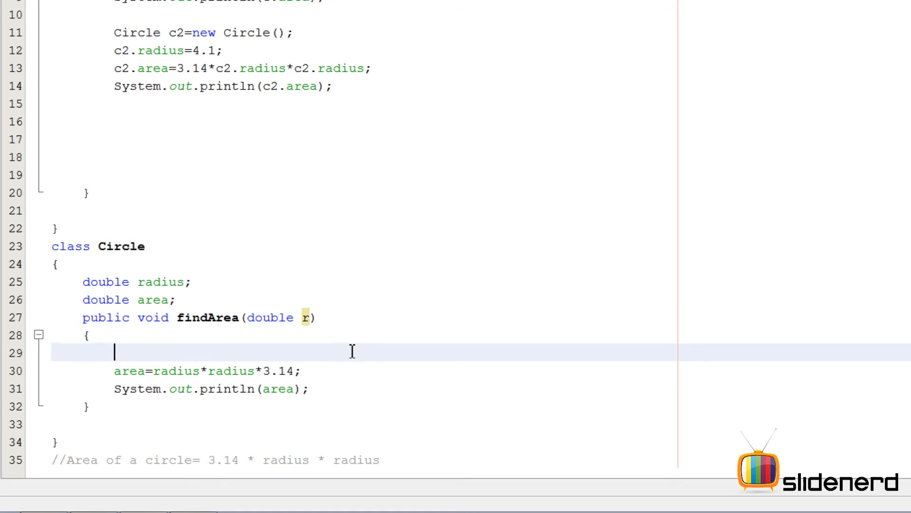
type("radius")
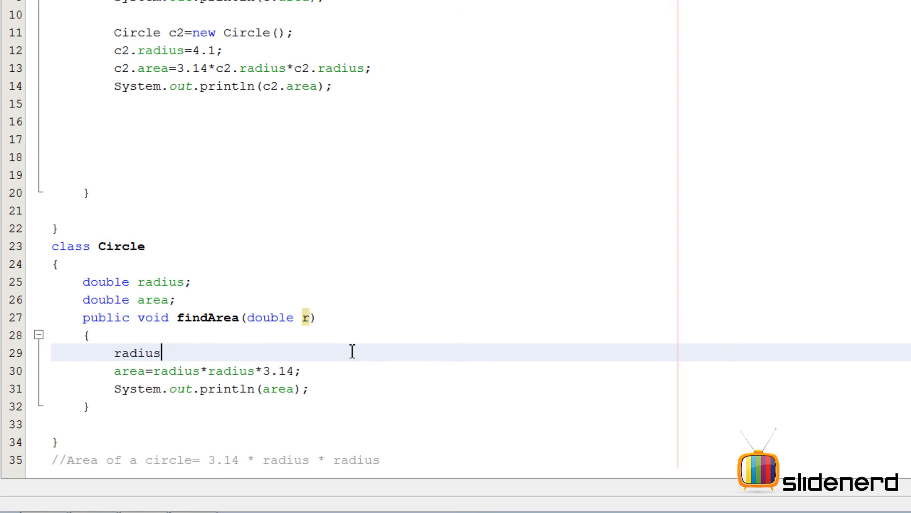
type("=r;")
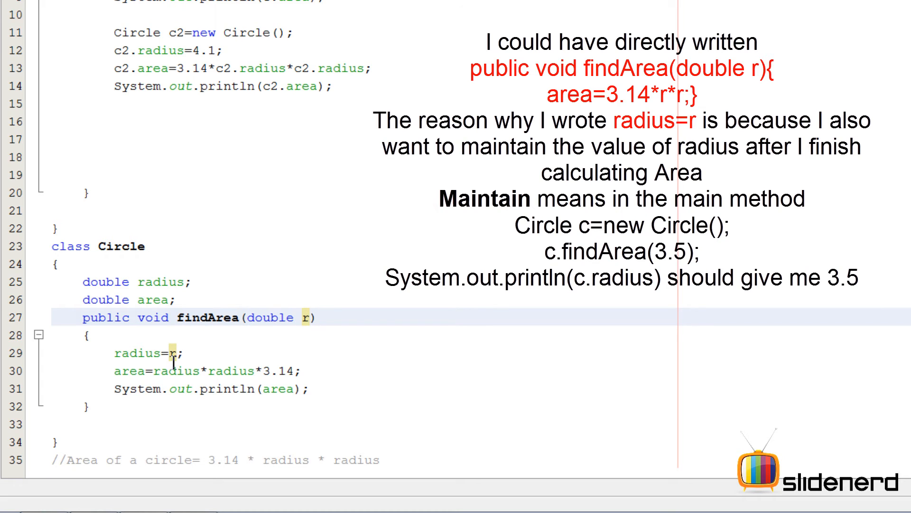
double_click(139, 352)
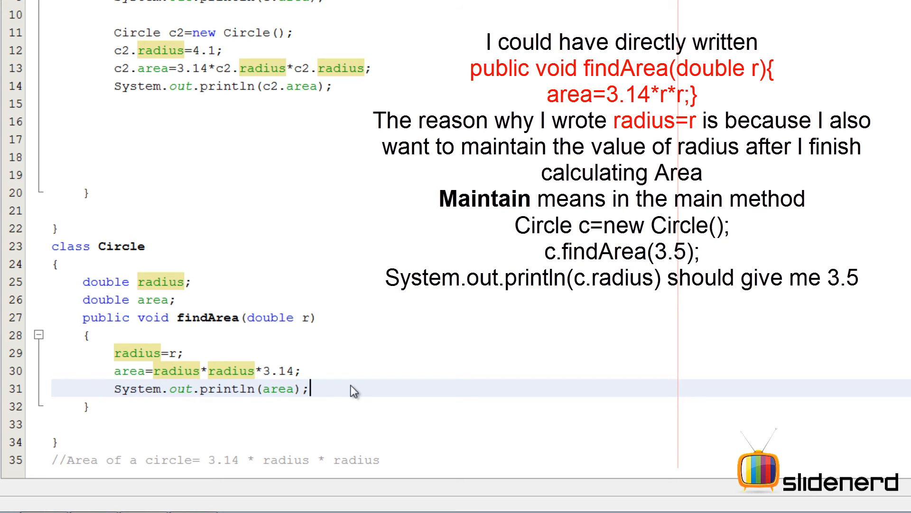
mouse_move(375, 131)
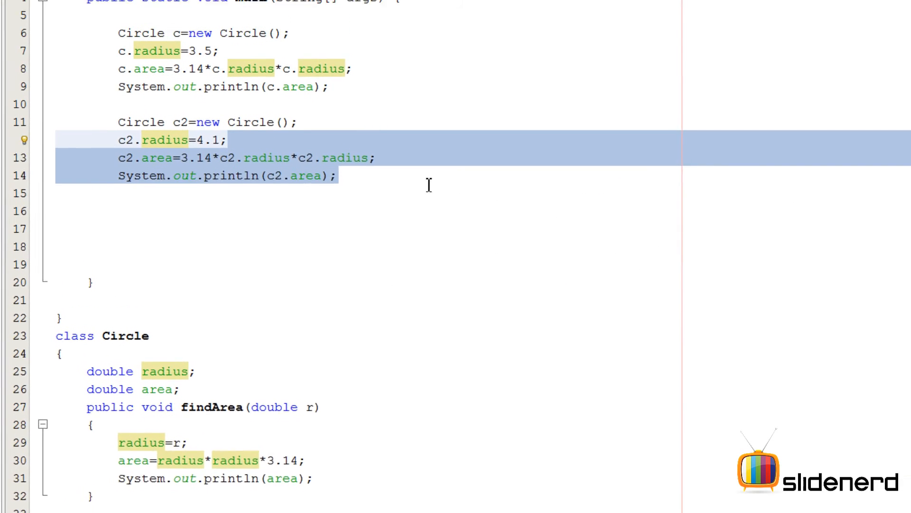
Replace main's manual statements with c.findArea(3.5); and c2.findArea(4.1);
key("Delete")
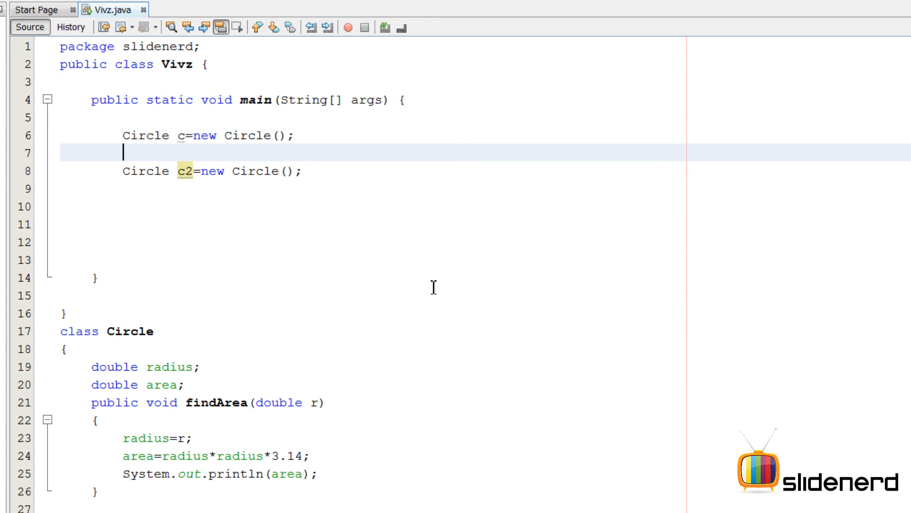
type("c.findArea(3.5);")
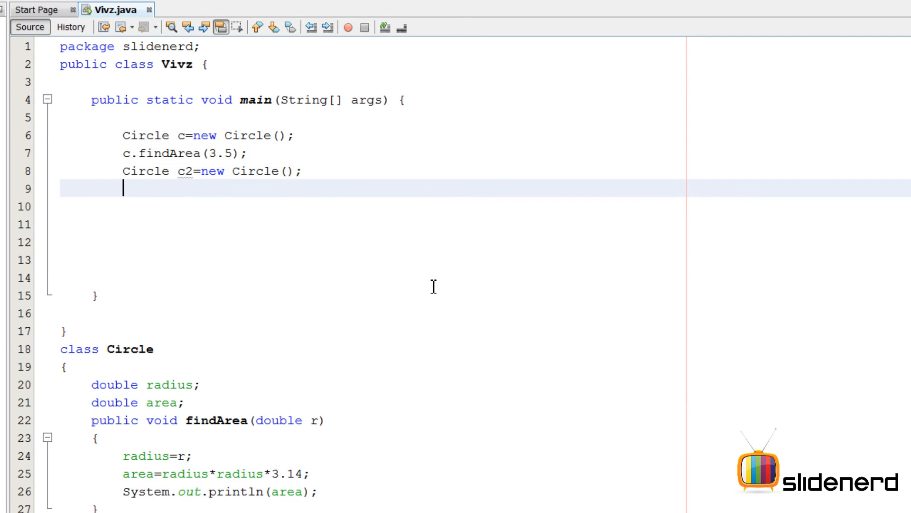
type("c2.findArea(r);")
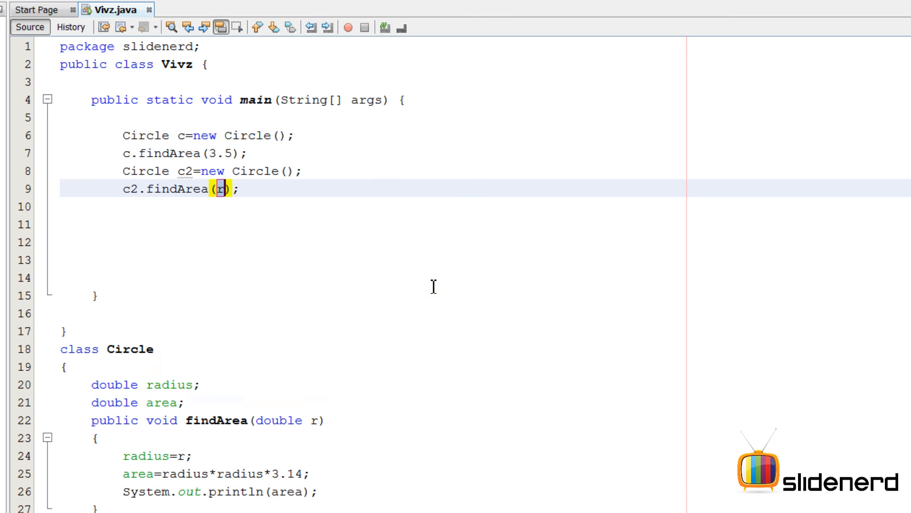
type("4.1")
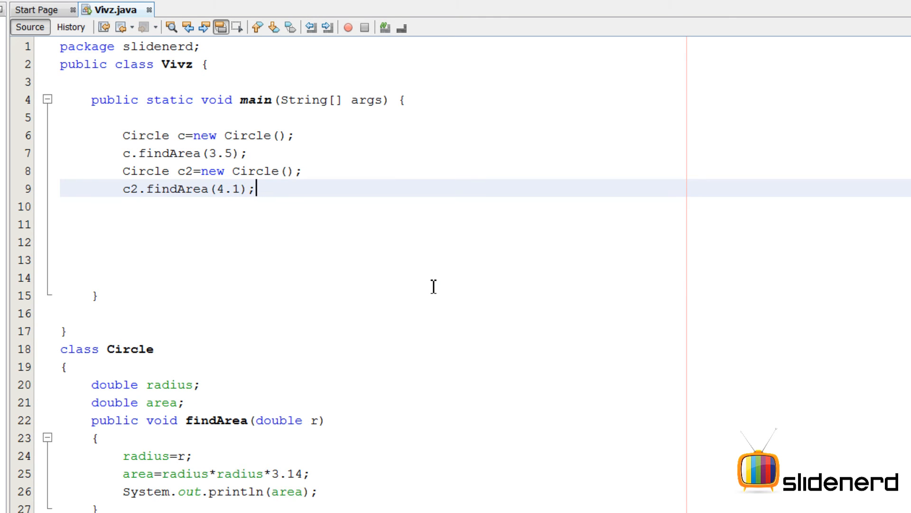
left_click(348, 27)
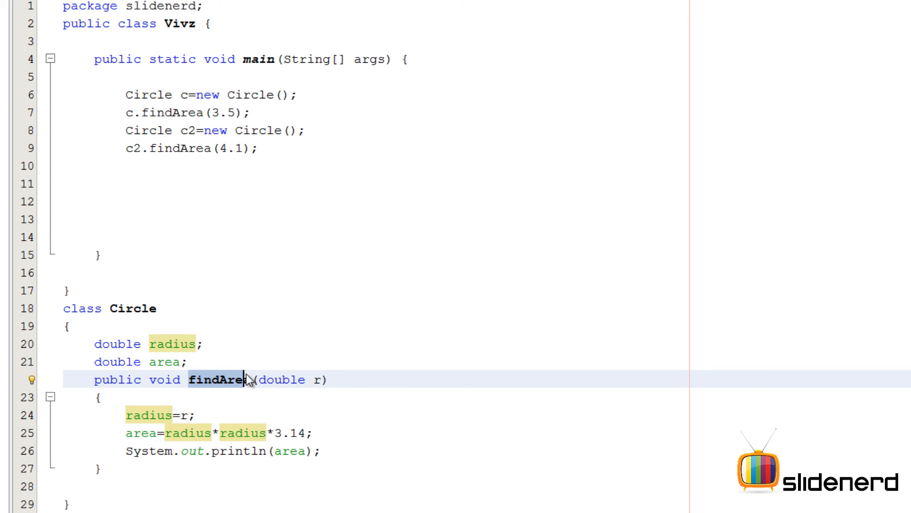
left_click(316, 433)
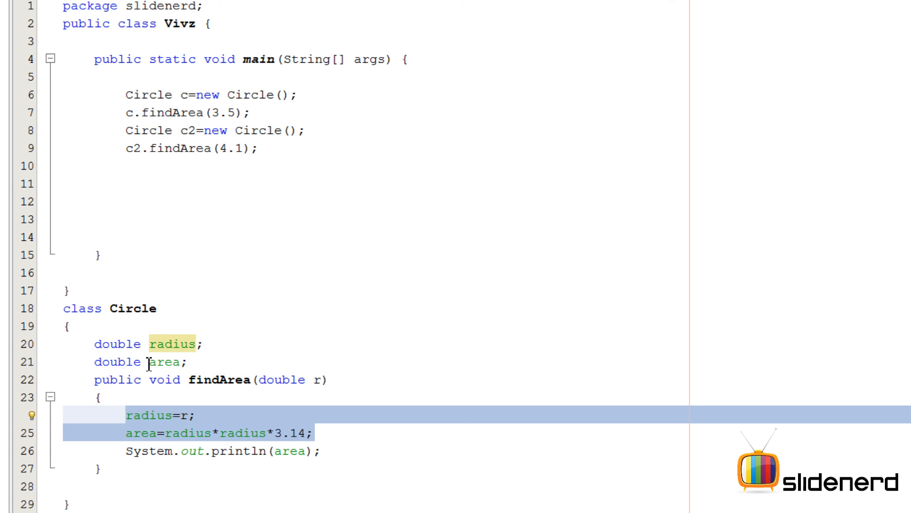
left_click(167, 362)
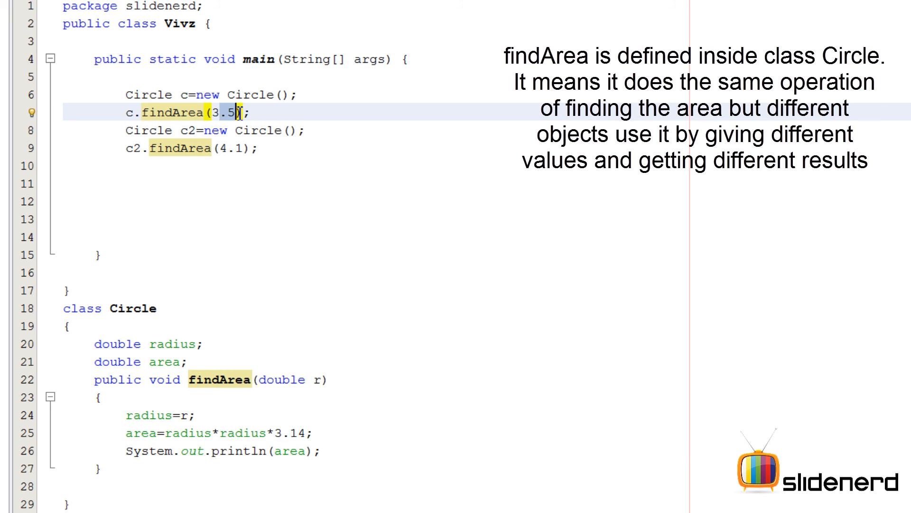
left_click(99, 397)
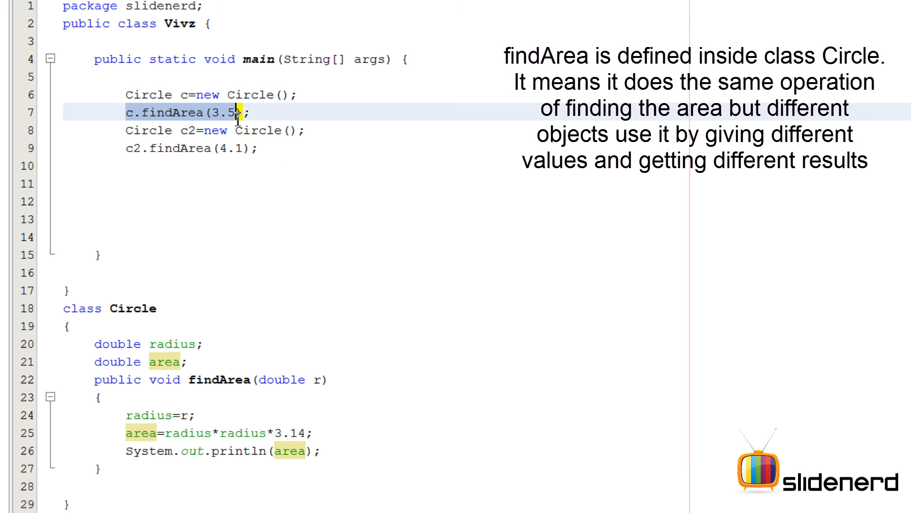
left_click(172, 148)
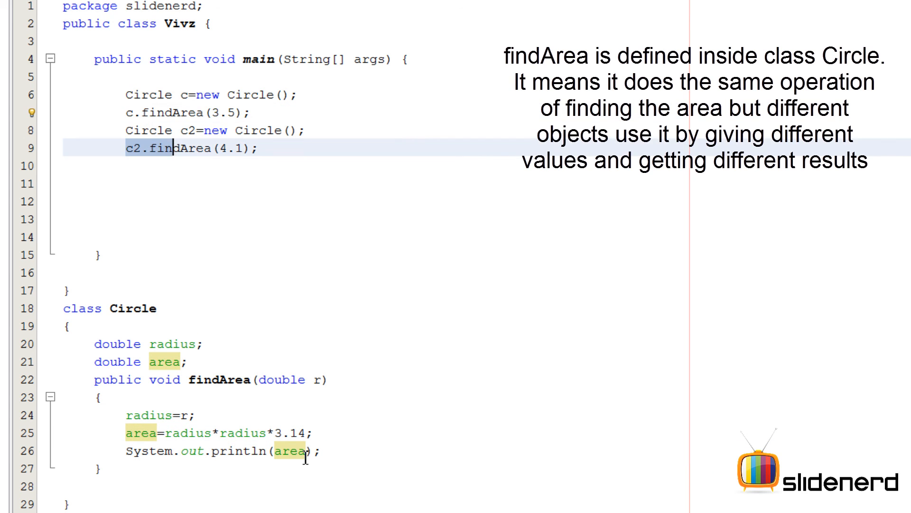